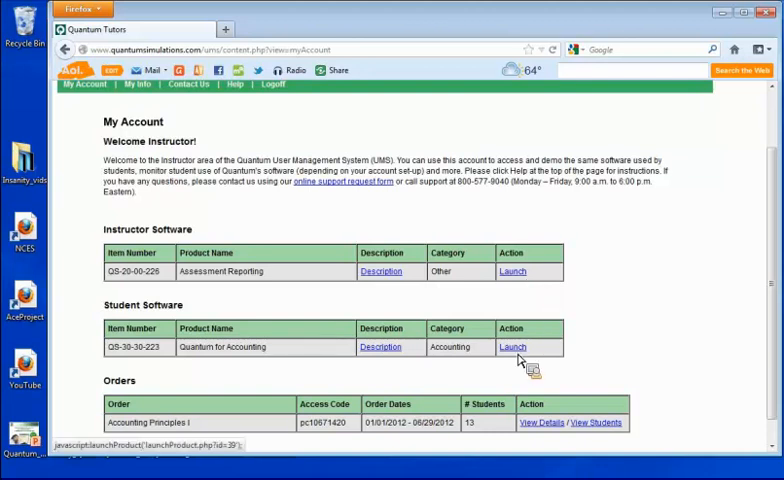
- Launch Quantum for Accounting and choose the Transaction Analysis tutor for a proprietorship
left_click(530, 347)
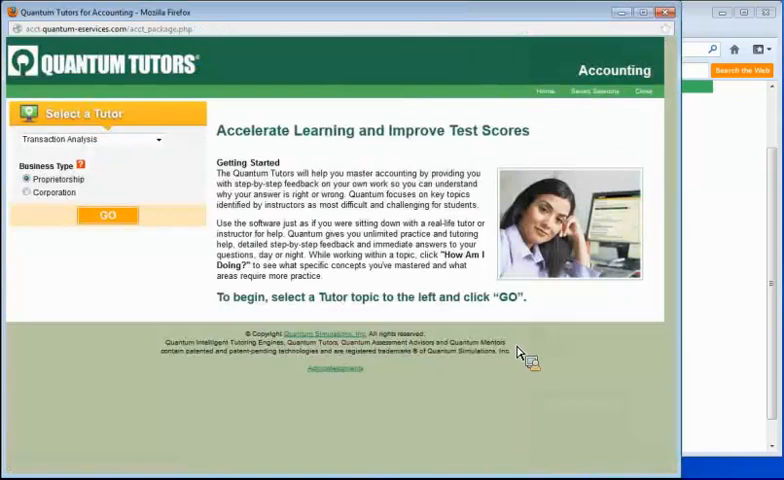
mouse_move(62, 183)
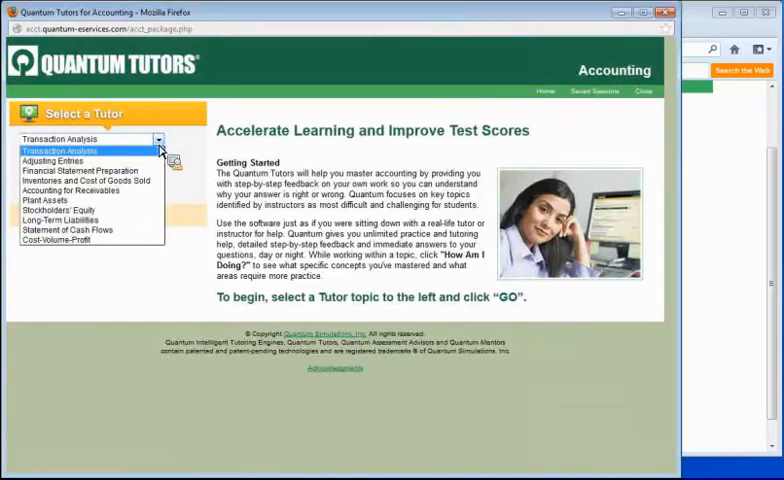
mouse_move(137, 161)
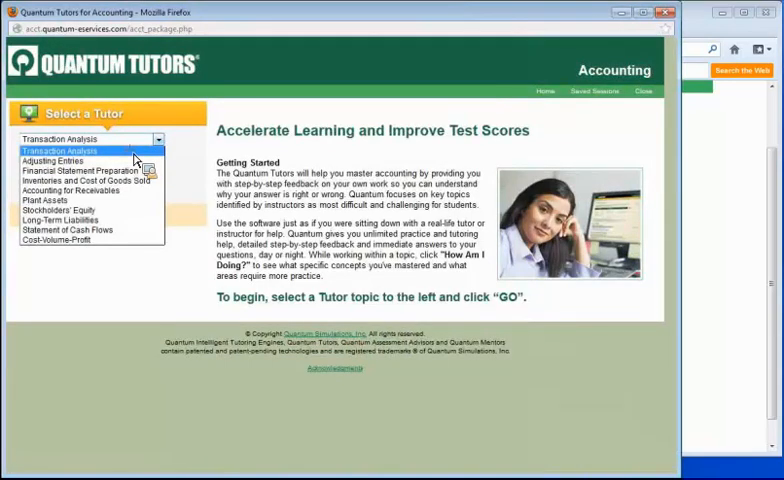
left_click(60, 150)
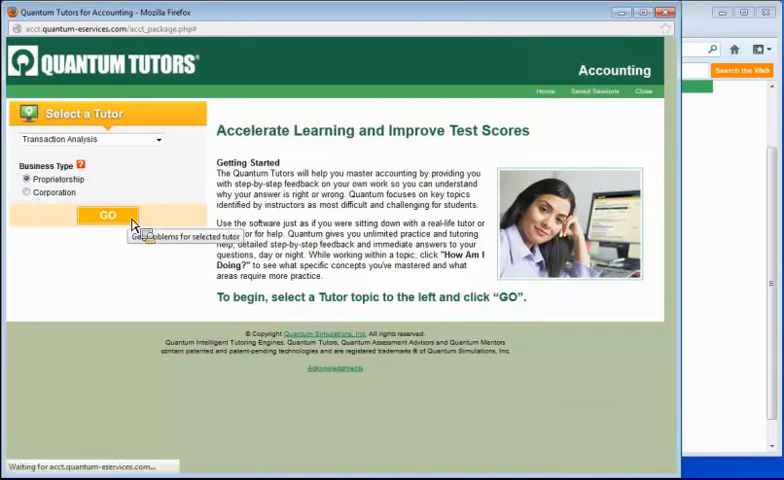
- Load the Transaction Analysis problems and page forward to Chef Joe's Kitchen Proprietorship 8
left_click(107, 215)
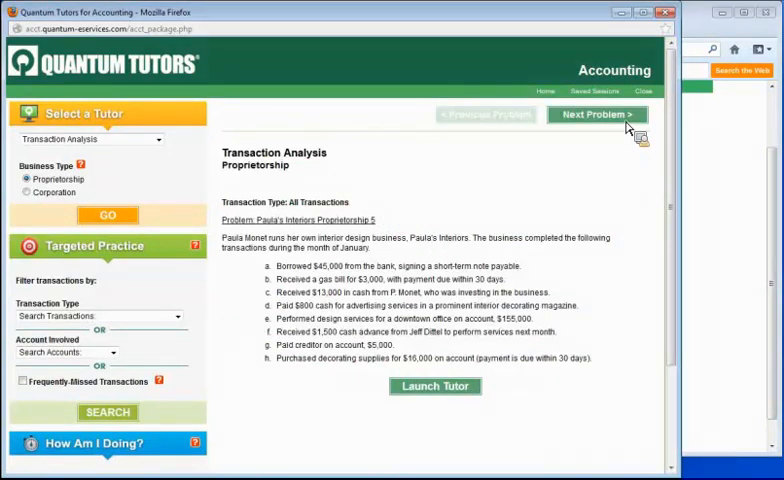
left_click(606, 114)
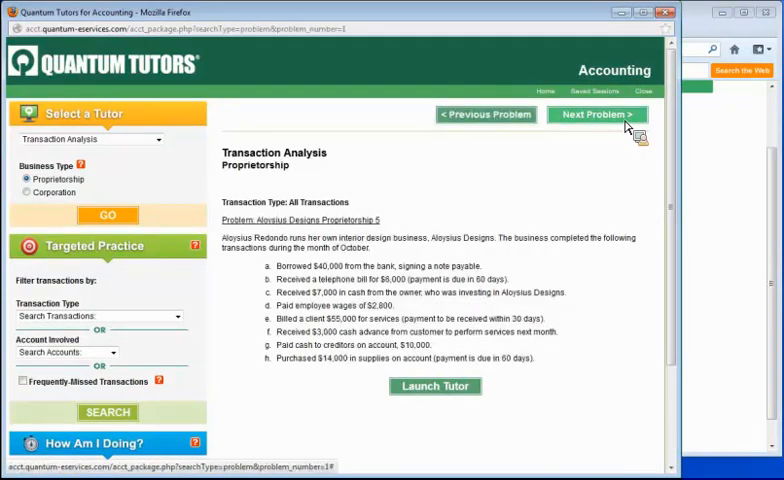
left_click(600, 114)
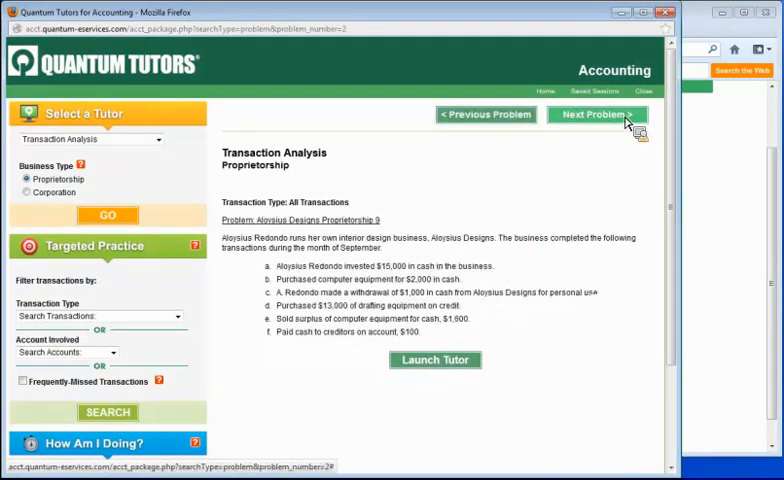
left_click(601, 114)
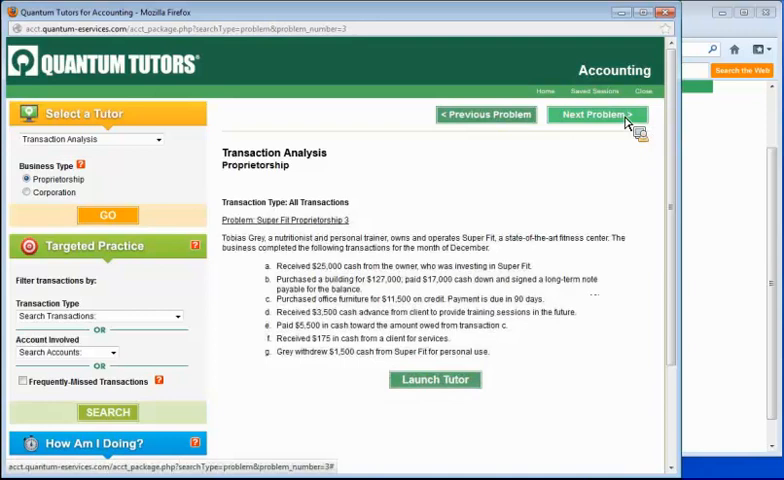
left_click(603, 114)
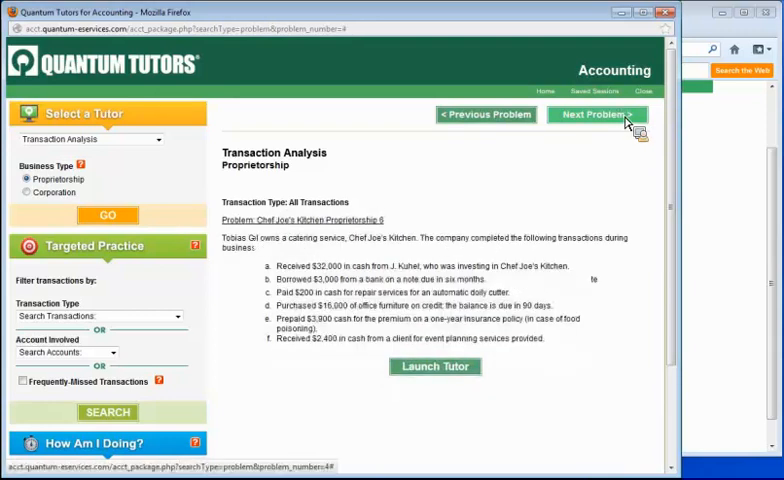
left_click(599, 114)
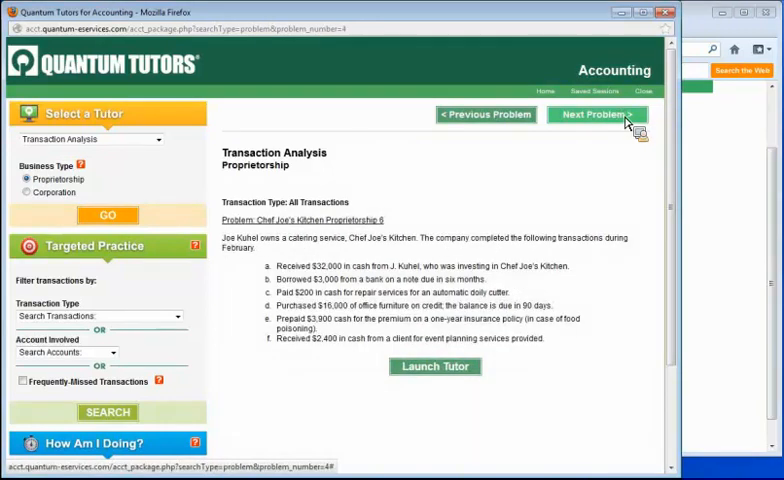
left_click(600, 114)
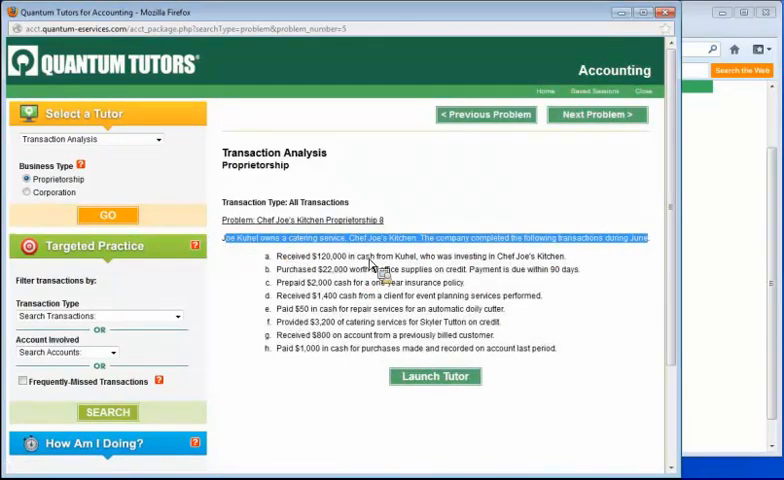
mouse_move(475, 314)
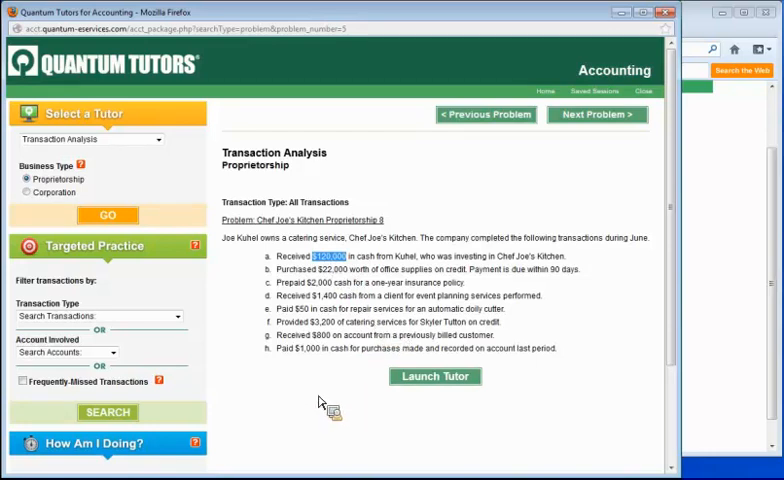
mouse_move(45, 355)
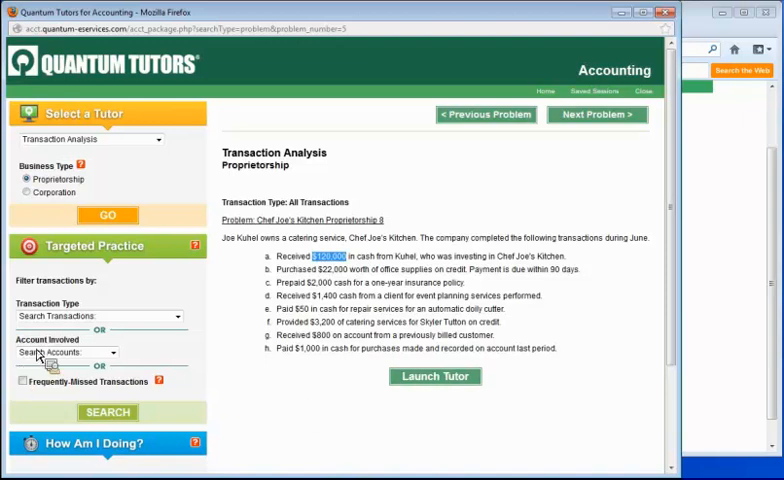
mouse_move(192, 351)
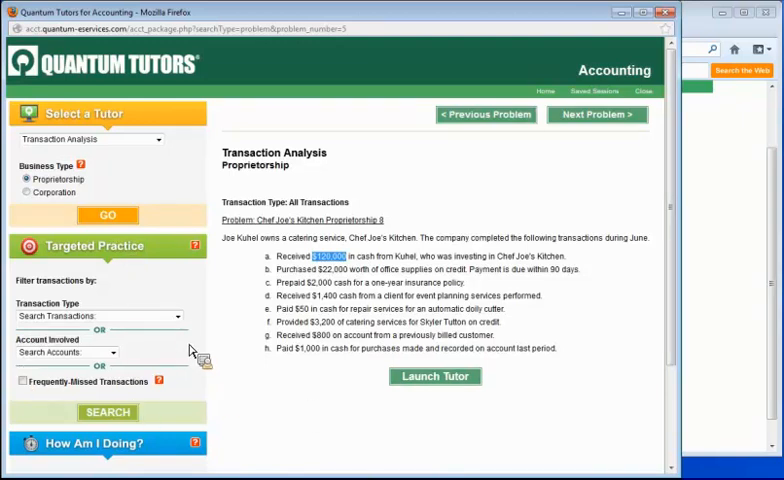
left_click(100, 316)
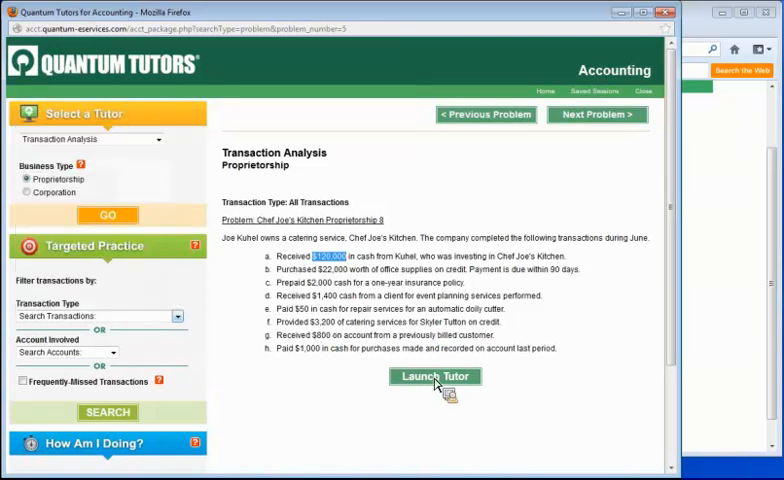
- Launch the Transaction Analysis Tutor on transaction c, the $2,000 insurance prepayment
left_click(435, 376)
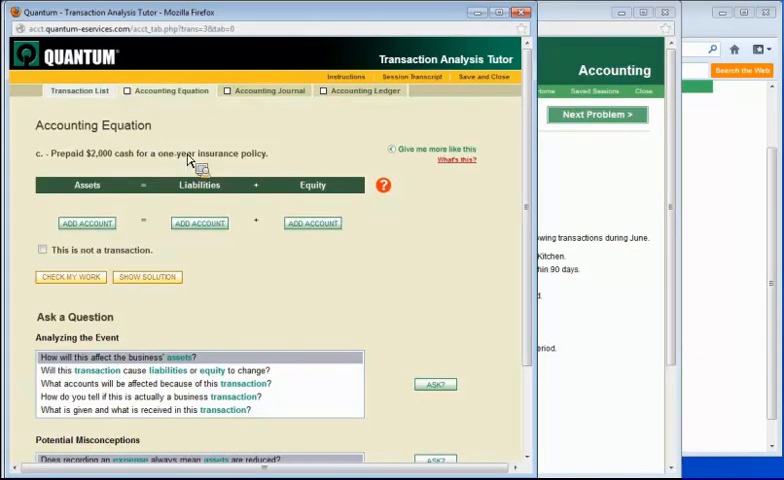
mouse_move(161, 215)
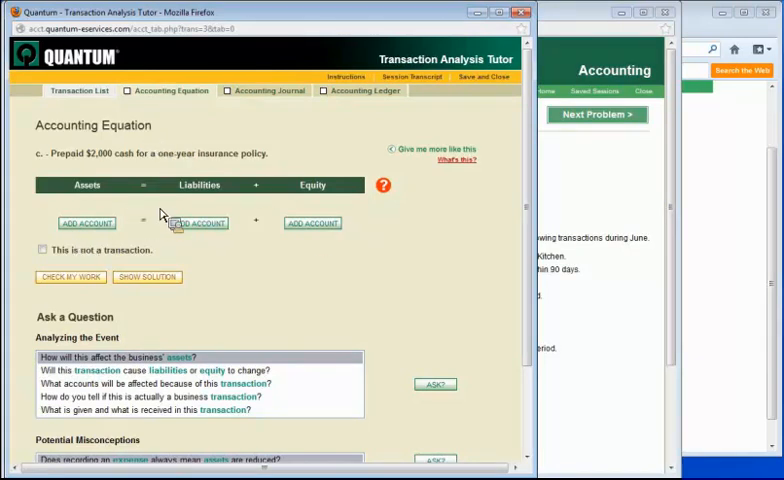
mouse_move(359, 240)
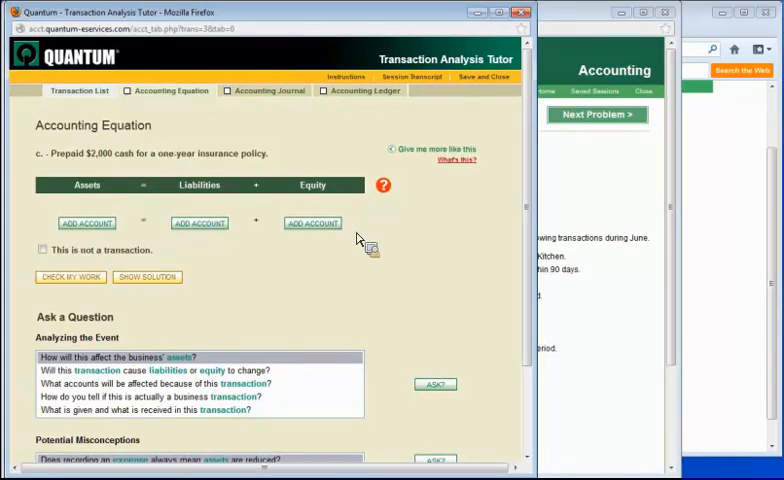
mouse_move(322, 239)
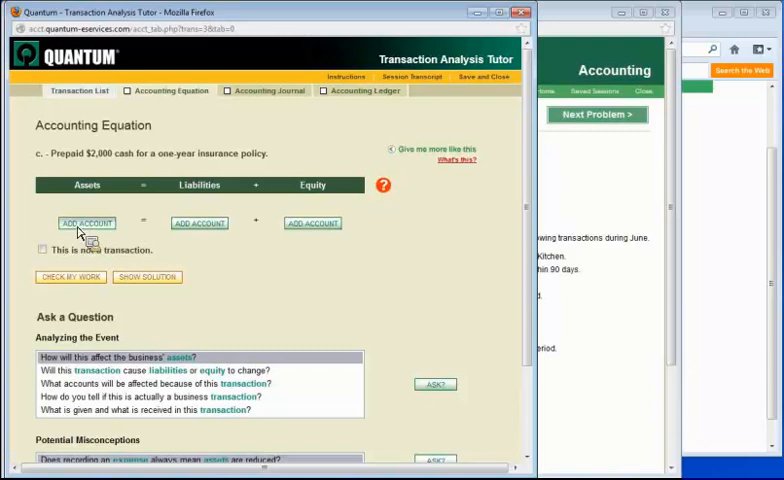
- Enter Cash 2000 under Assets and Prepaid Insurance 2000 under Equity
left_click(86, 222)
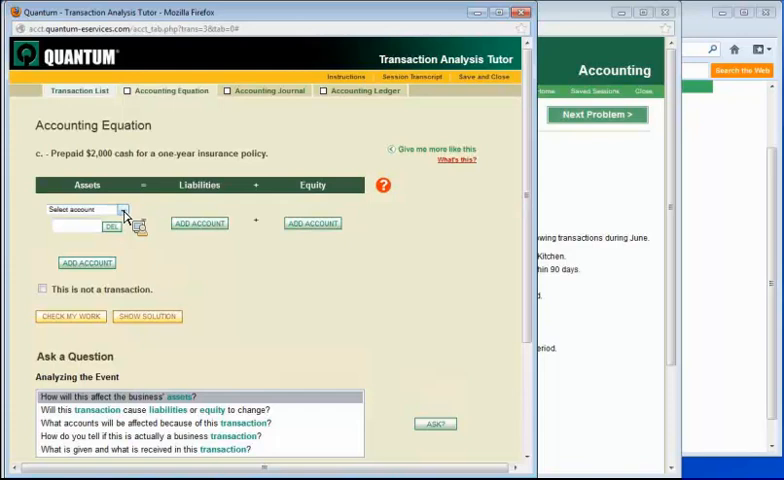
left_click(85, 209)
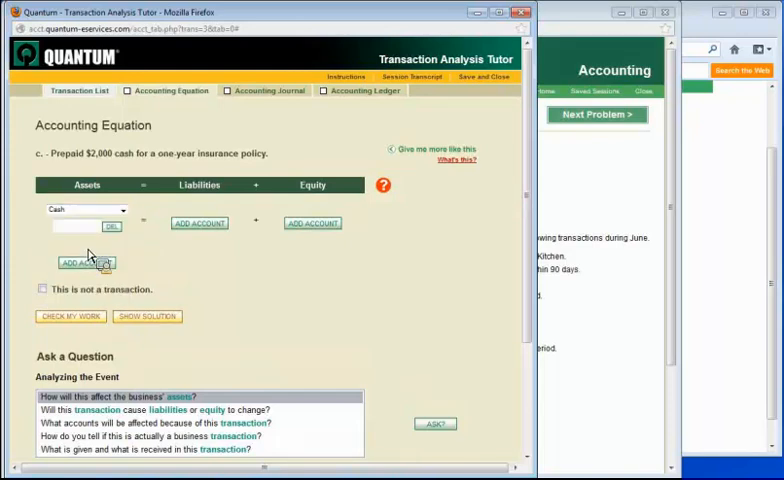
mouse_move(82, 233)
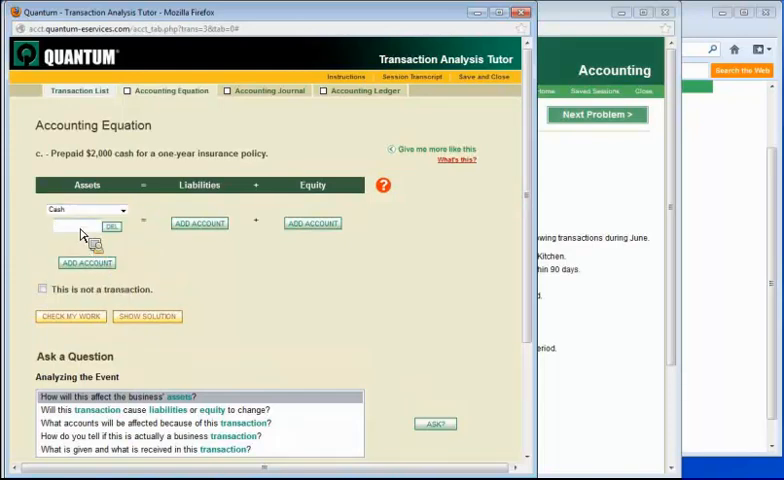
type("2000")
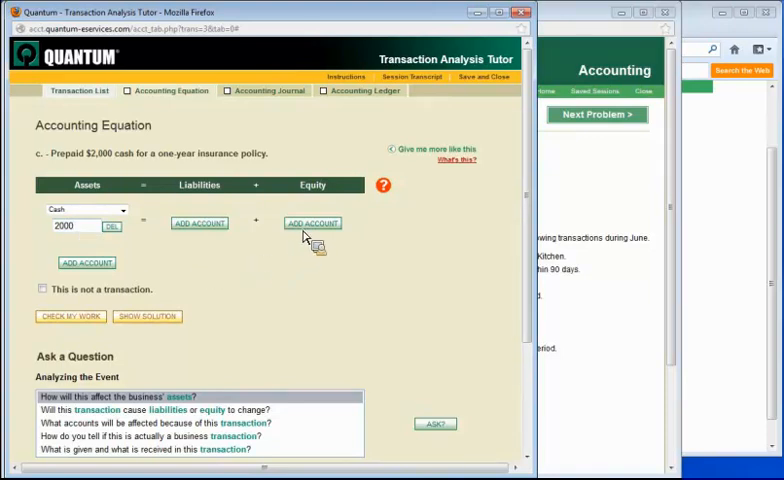
mouse_move(295, 227)
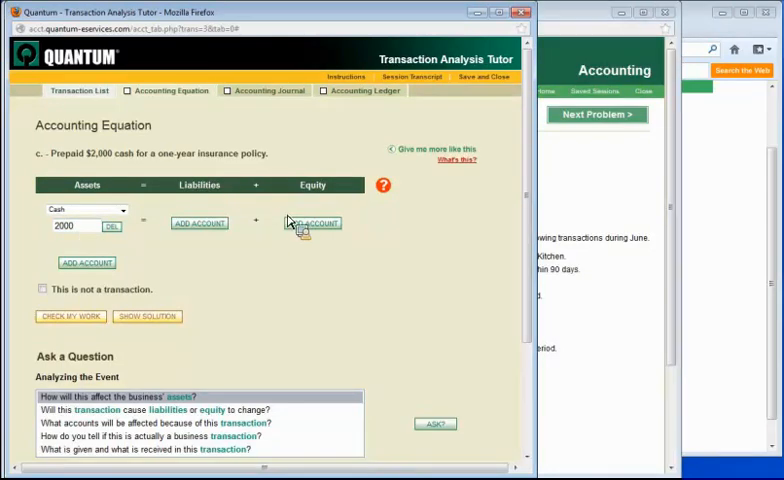
mouse_move(313, 228)
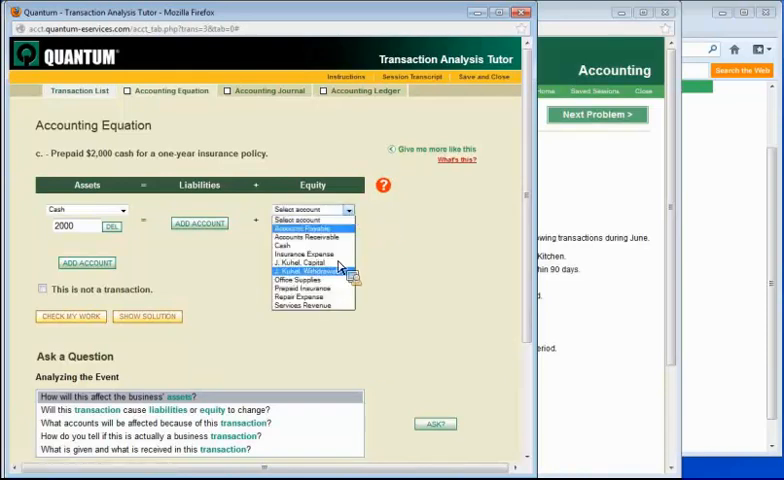
left_click(311, 288)
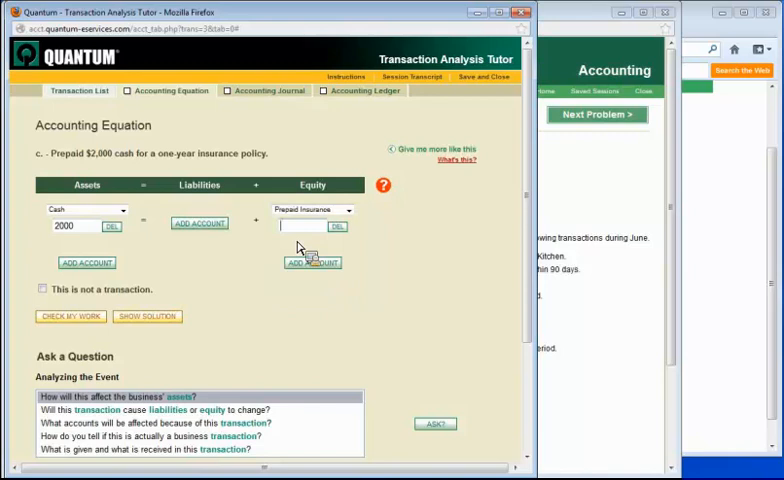
type("2000")
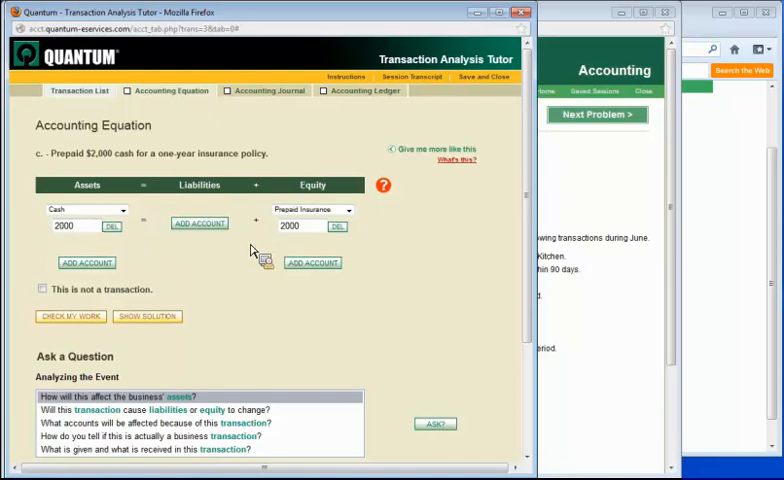
mouse_move(194, 270)
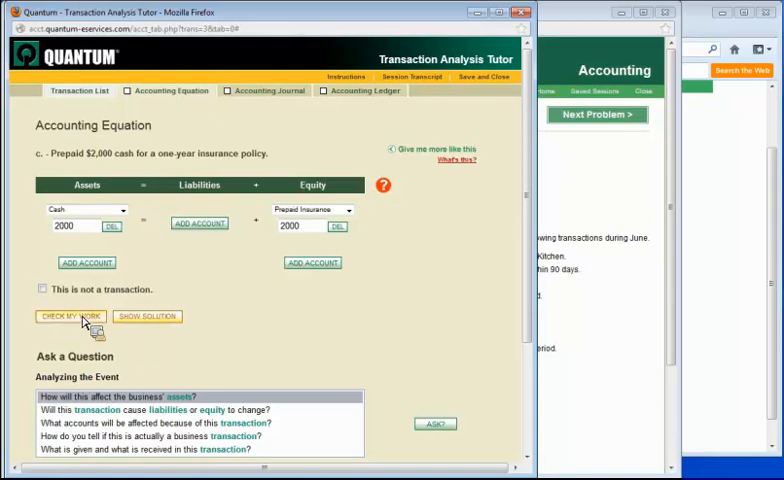
- Check the equation, which flags Cash and says Prepaid Insurance is an asset
left_click(70, 316)
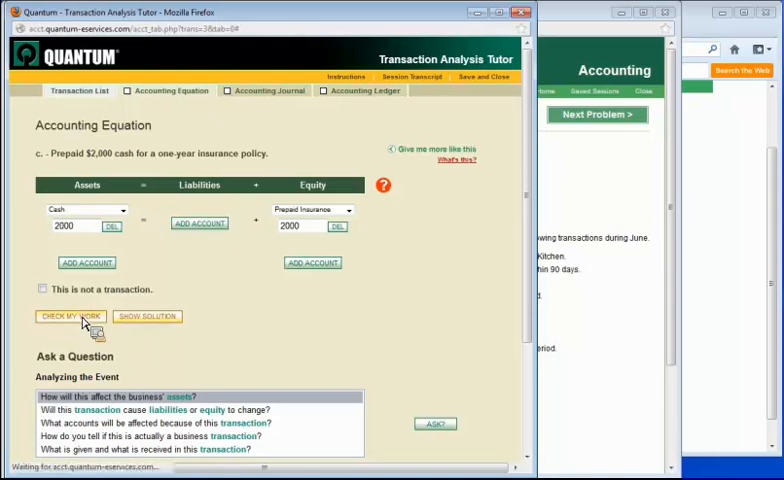
left_click(70, 316)
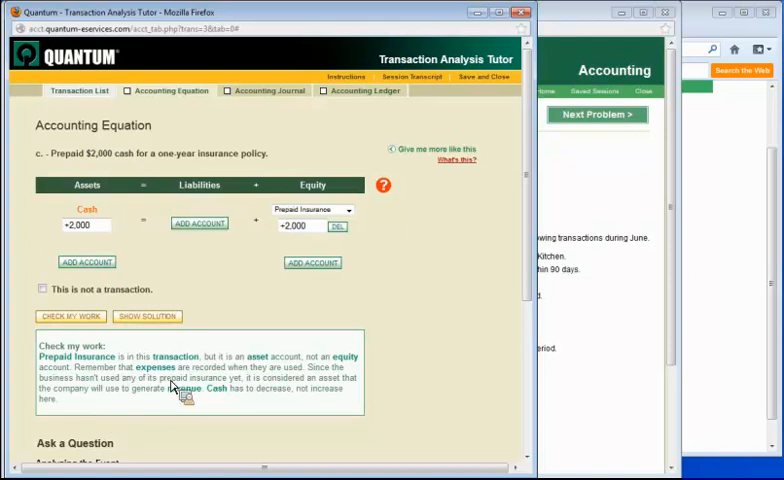
mouse_move(220, 423)
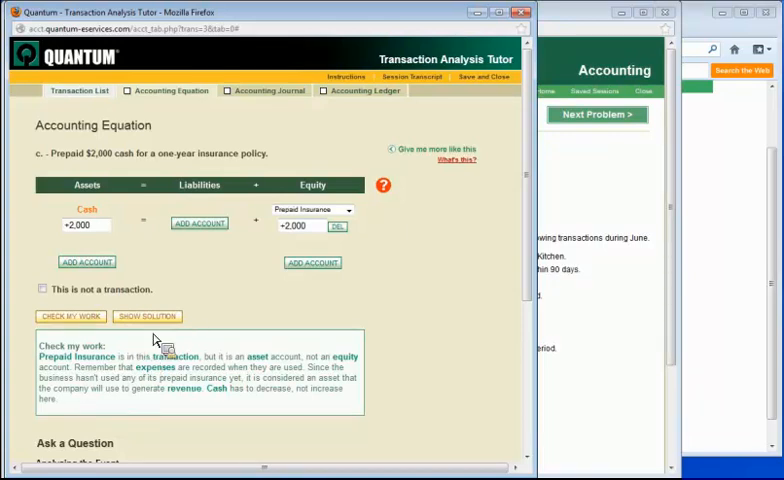
mouse_move(85, 420)
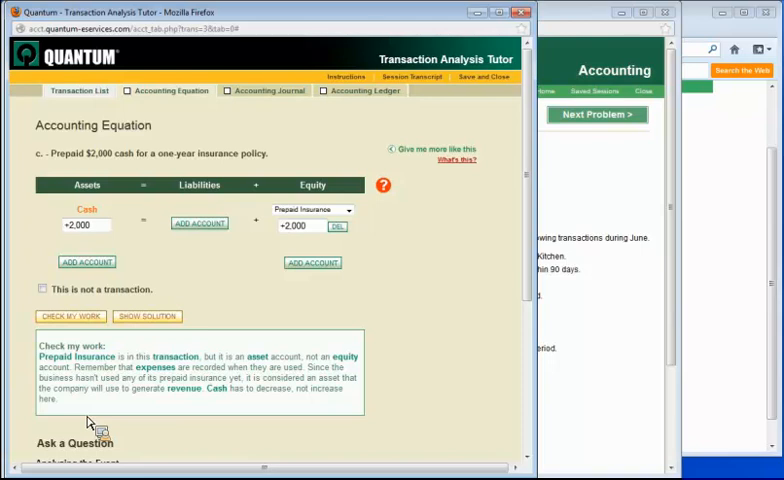
mouse_move(265, 274)
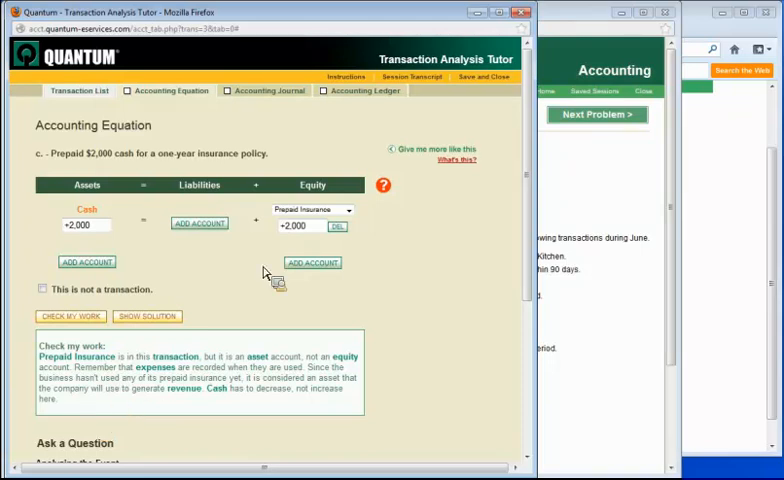
mouse_move(93, 242)
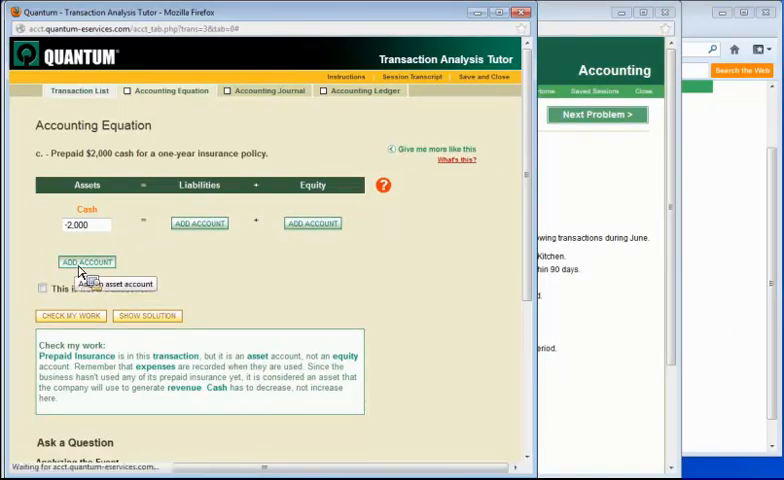
- Add Prepaid Insurance 2000 as a second asset and check that the equation is all correct
left_click(86, 261)
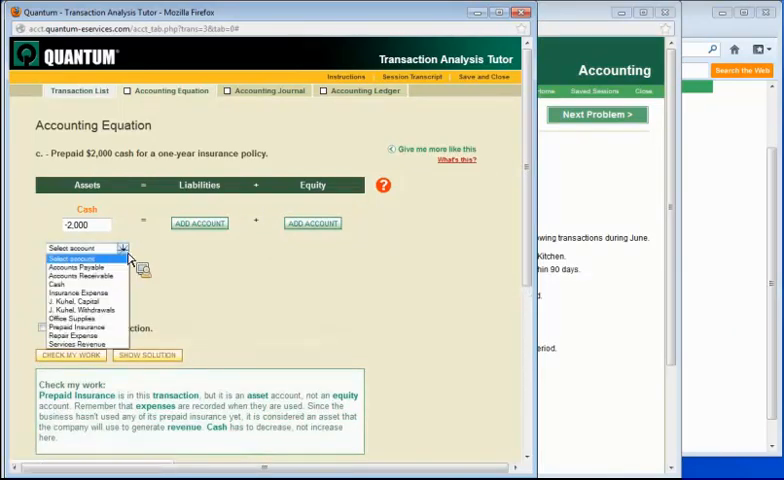
left_click(70, 325)
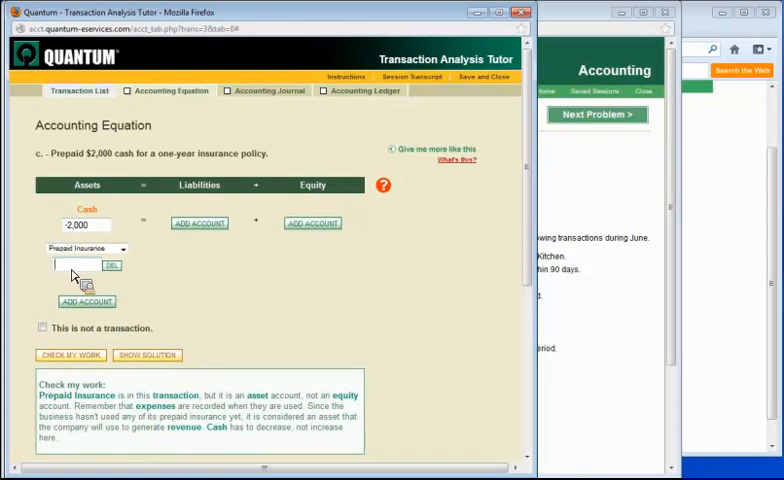
type("2000")
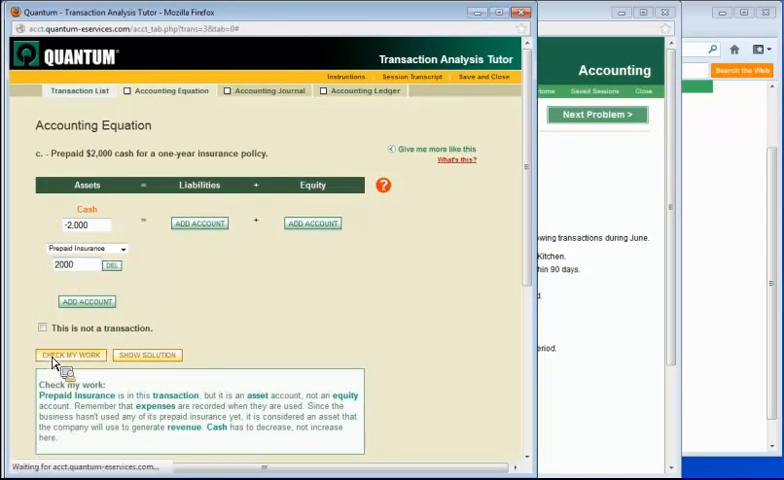
left_click(70, 354)
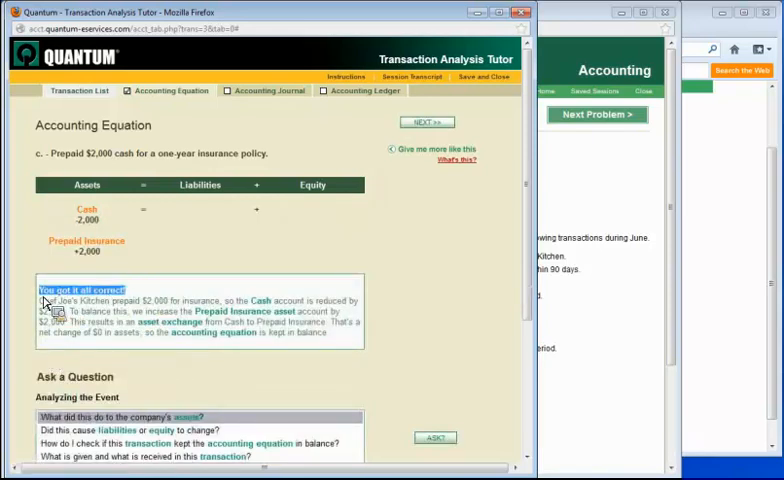
mouse_move(192, 349)
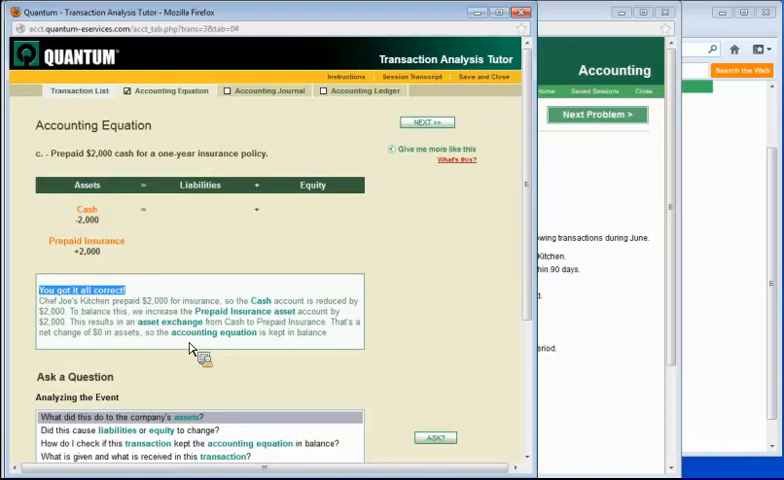
mouse_move(330, 357)
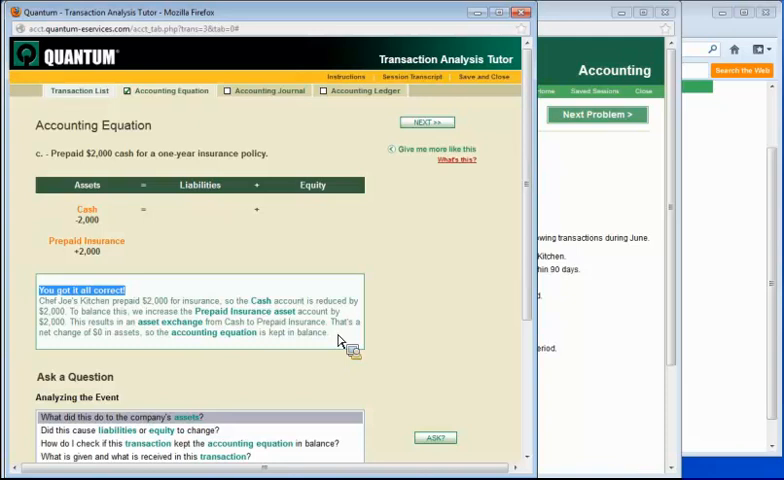
mouse_move(475, 279)
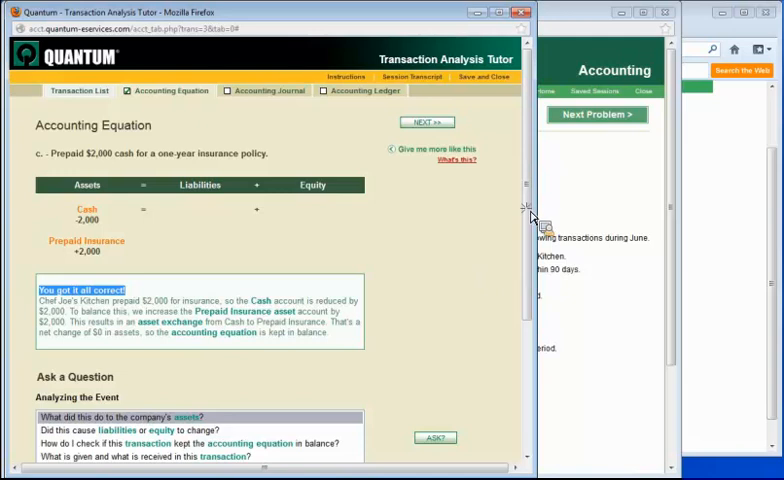
scroll("down", 3)
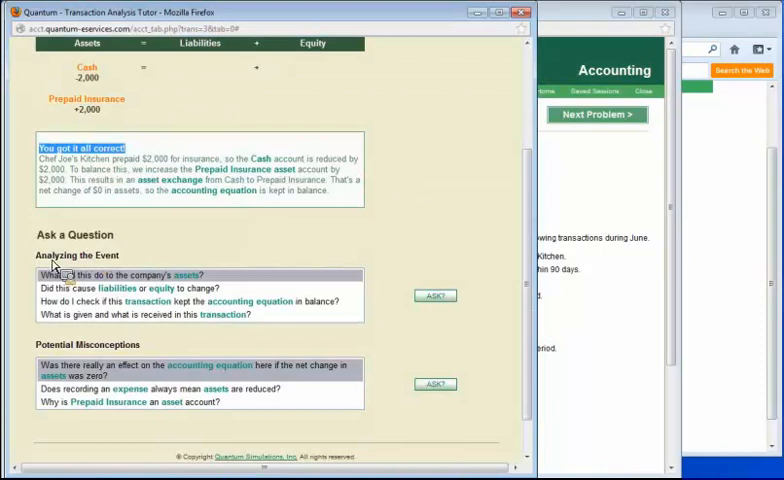
mouse_move(170, 352)
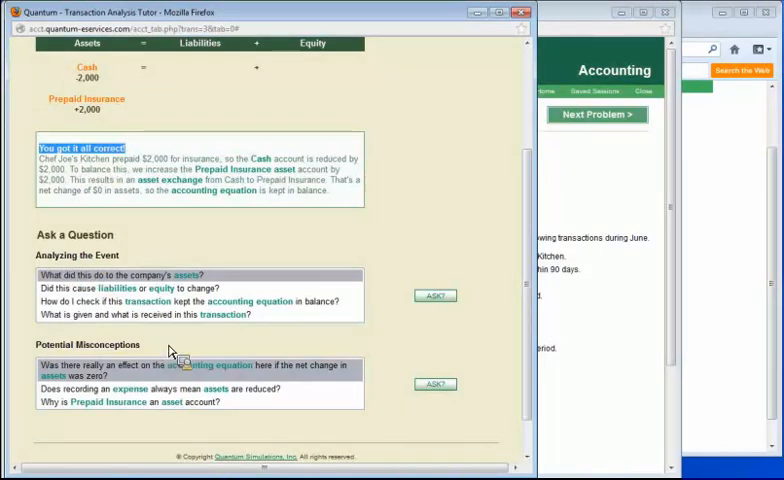
mouse_move(433, 222)
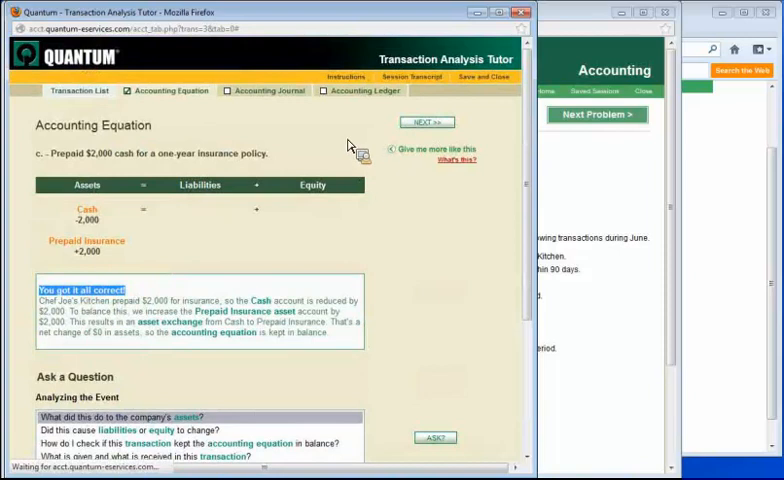
- Enter a 2,000 Cash credit in the Accounting Journal and check it
left_click(265, 91)
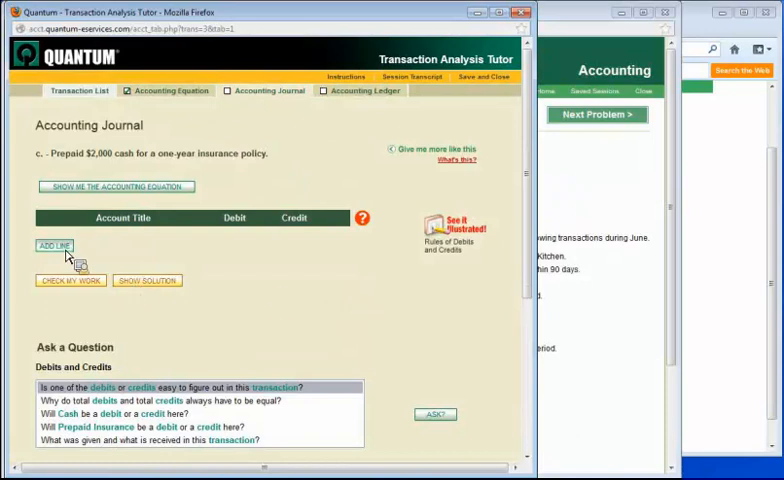
left_click(54, 246)
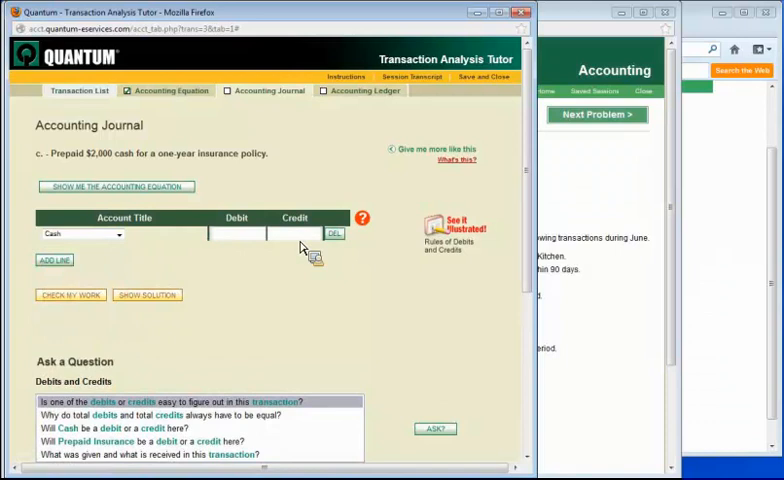
type("2000")
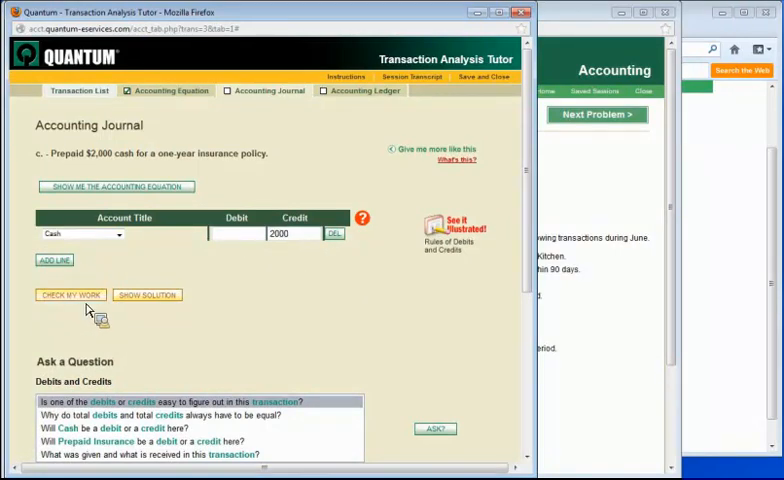
left_click(70, 294)
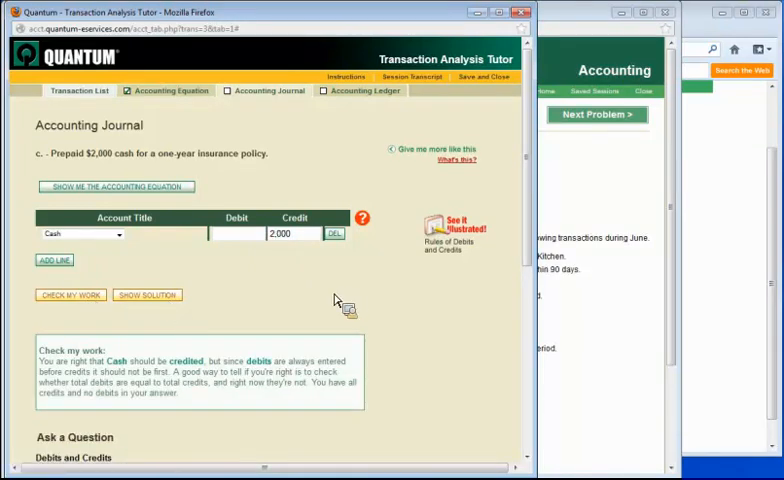
mouse_move(48, 372)
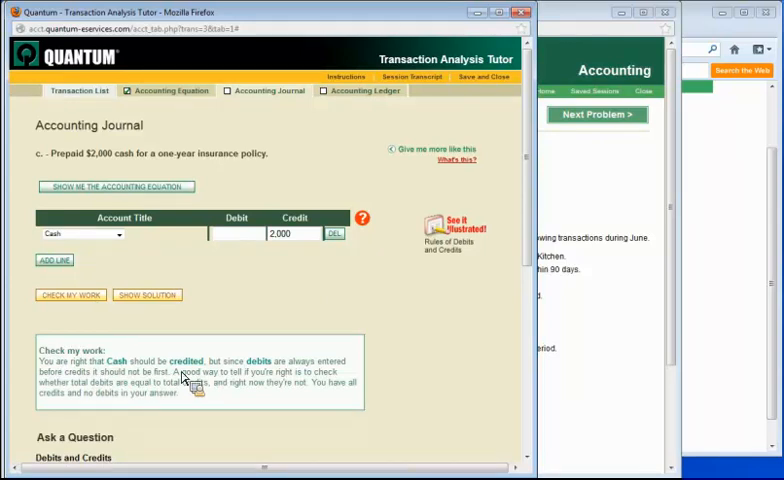
scroll("down", 3)
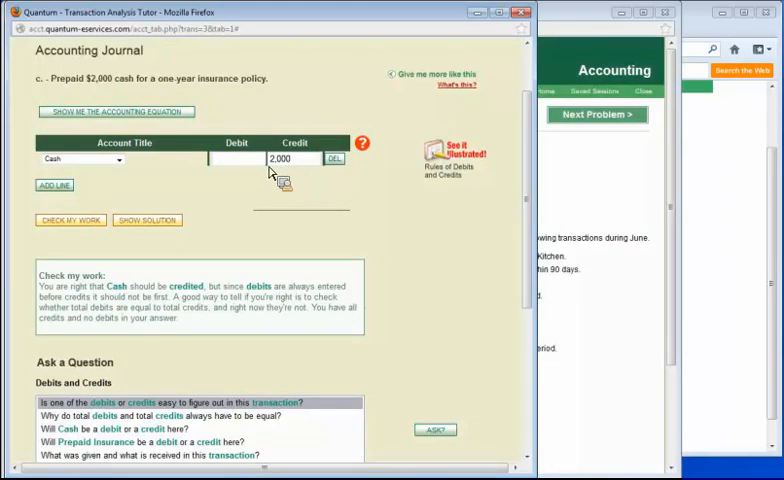
mouse_move(293, 227)
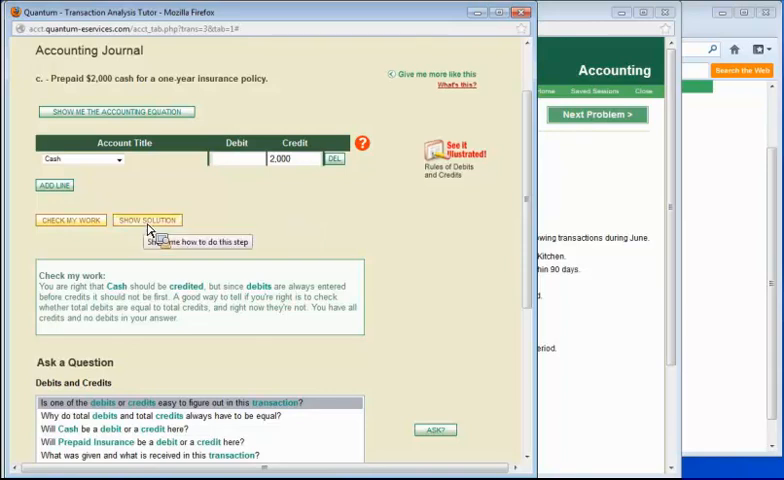
- Show the solution: Prepaid Insurance debited 2,000, Cash credited 2,000
left_click(147, 219)
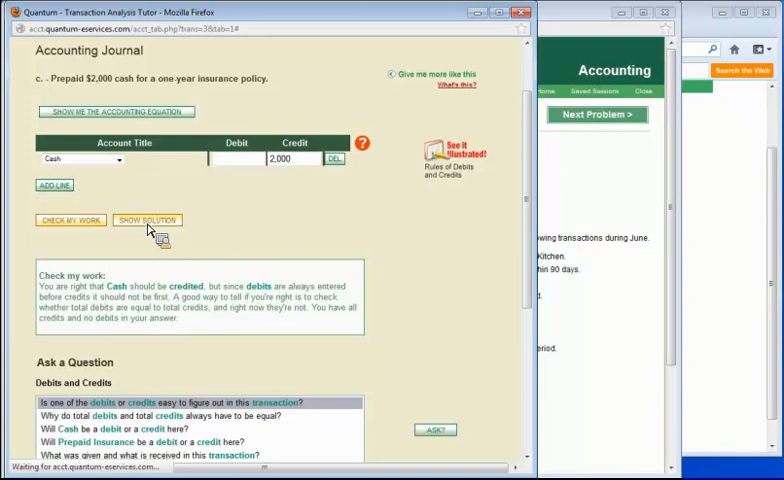
left_click(147, 219)
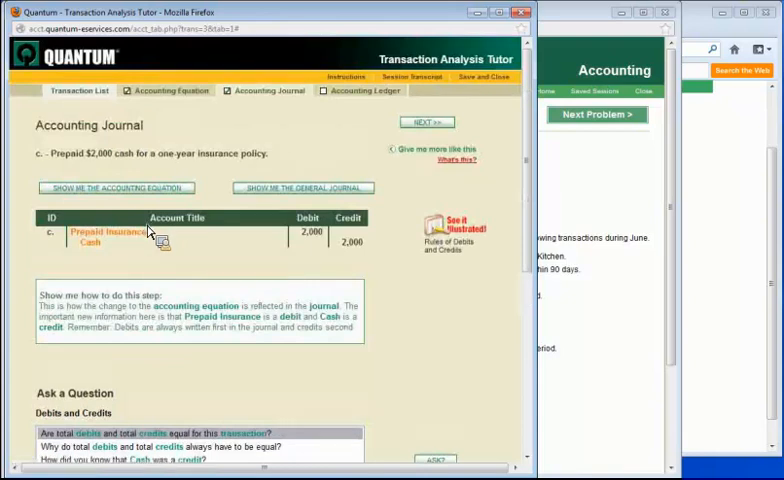
mouse_move(103, 333)
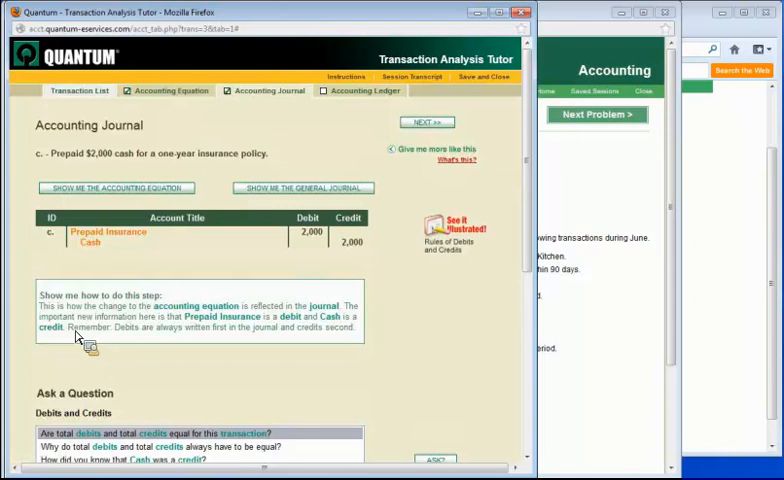
mouse_move(365, 350)
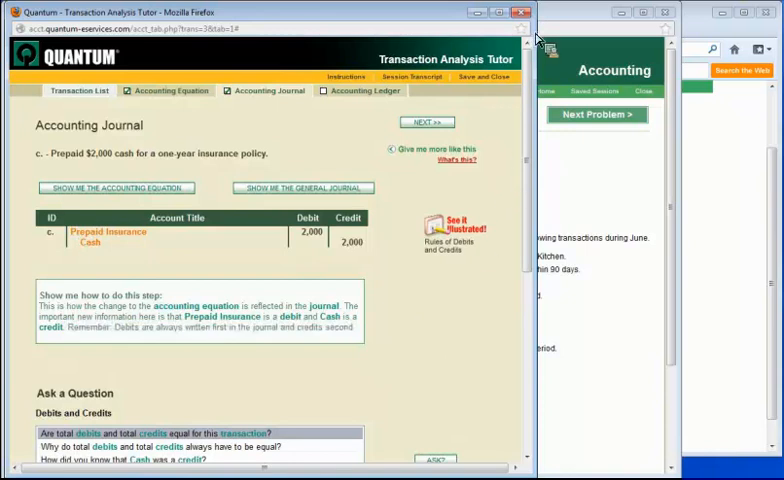
- Ask why Cash going down is a credit, then read how Cash was known to be a credit
scroll("down", 3)
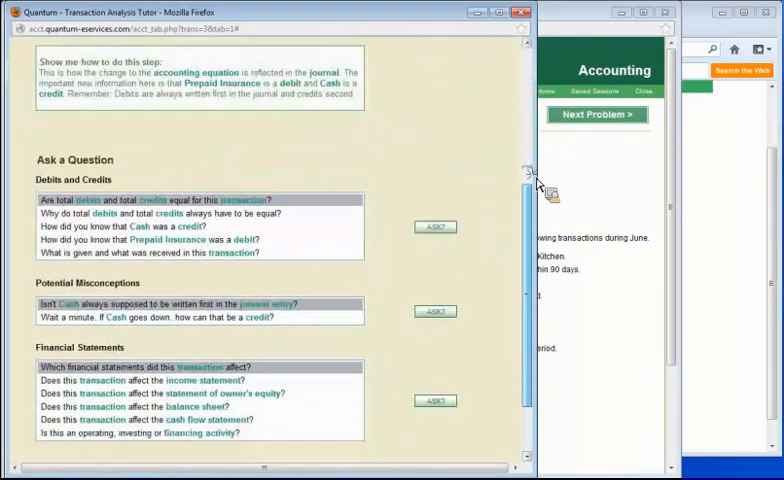
scroll("down", 3)
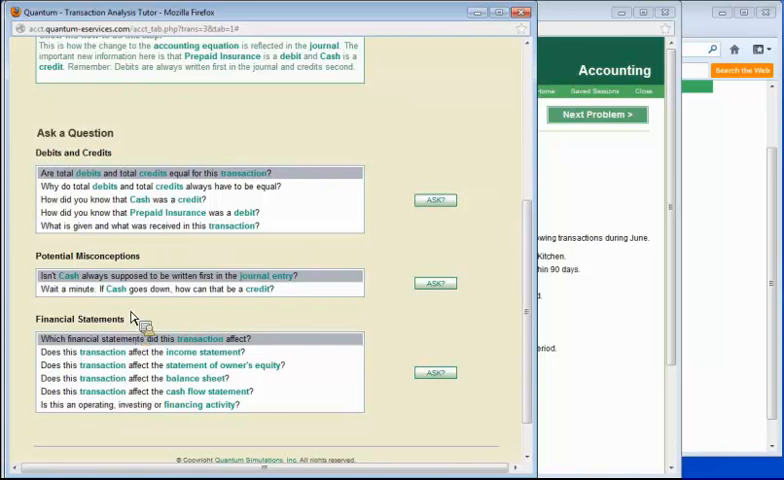
mouse_move(152, 271)
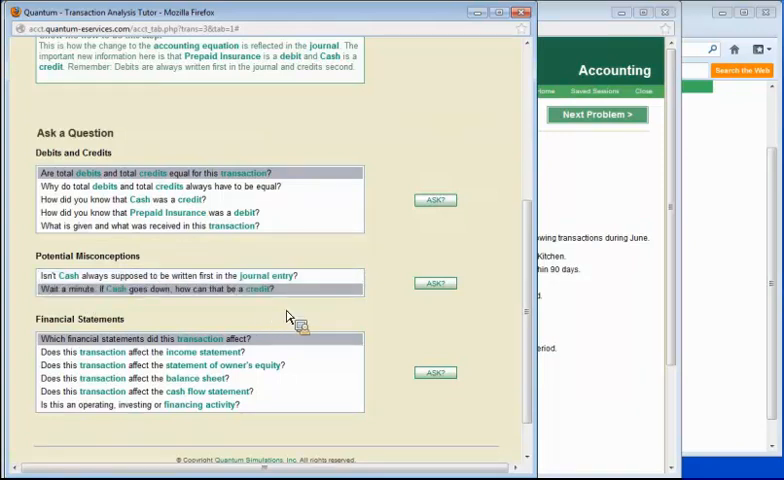
mouse_move(434, 283)
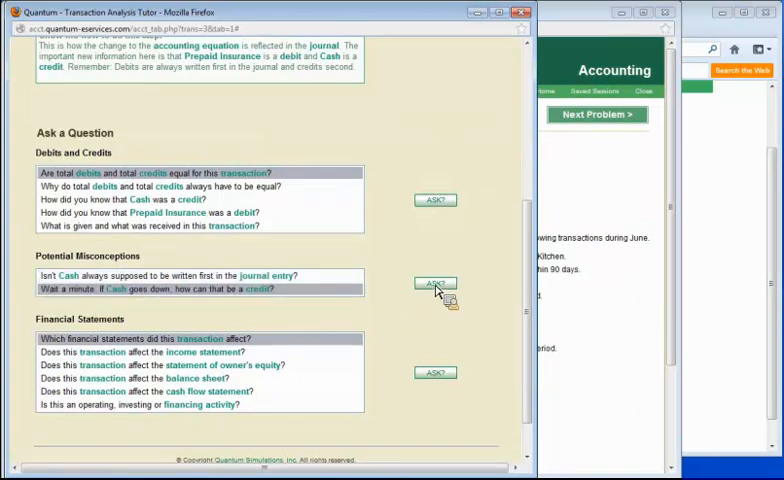
left_click(434, 283)
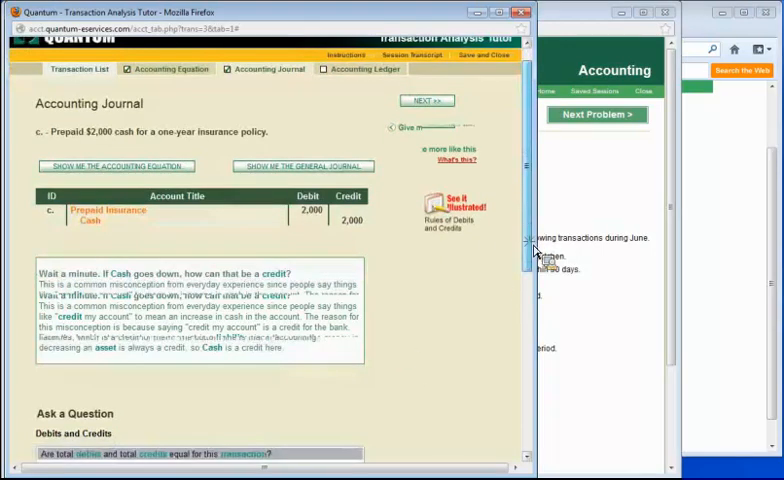
scroll("down", 3)
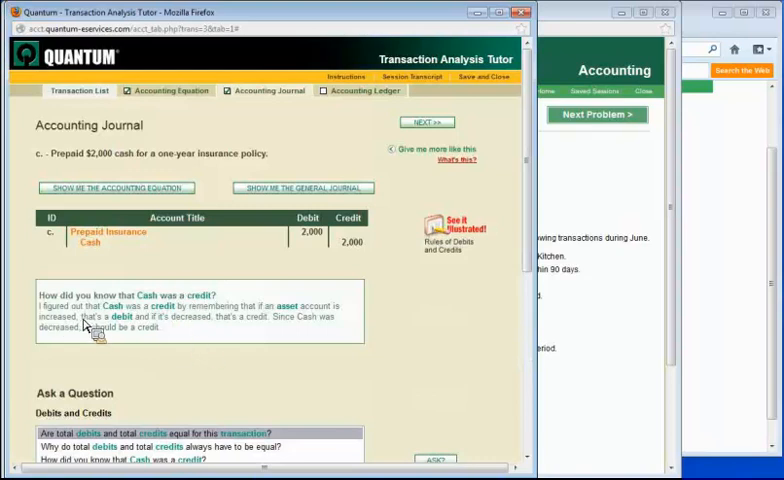
mouse_move(209, 343)
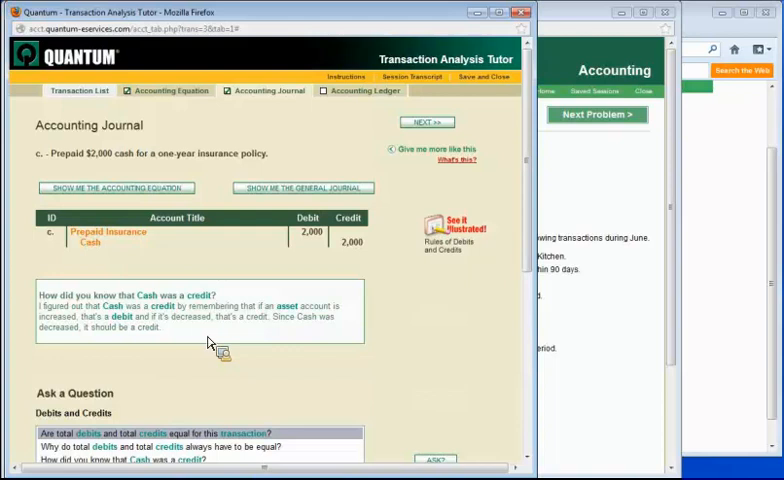
mouse_move(424, 120)
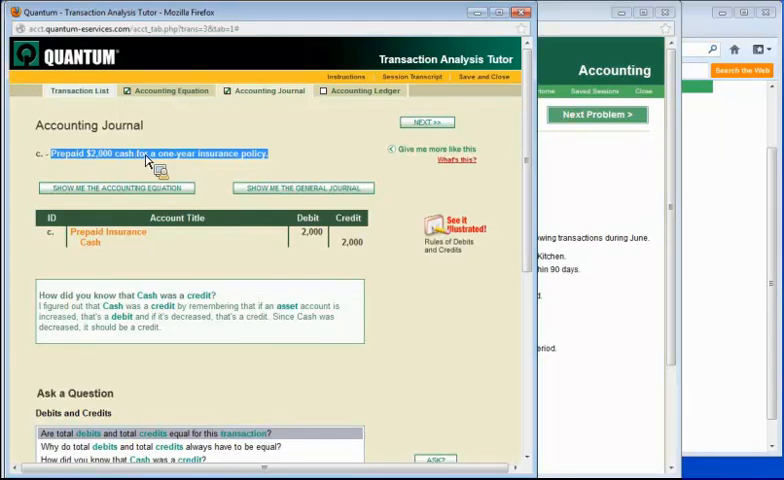
mouse_move(420, 158)
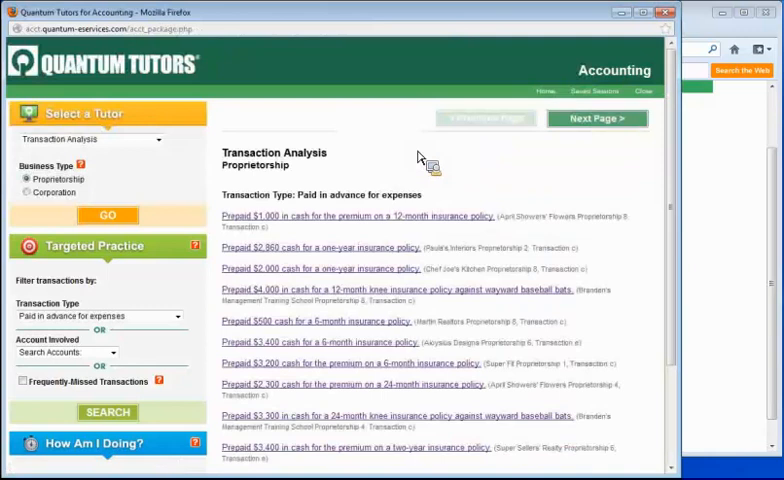
mouse_move(288, 168)
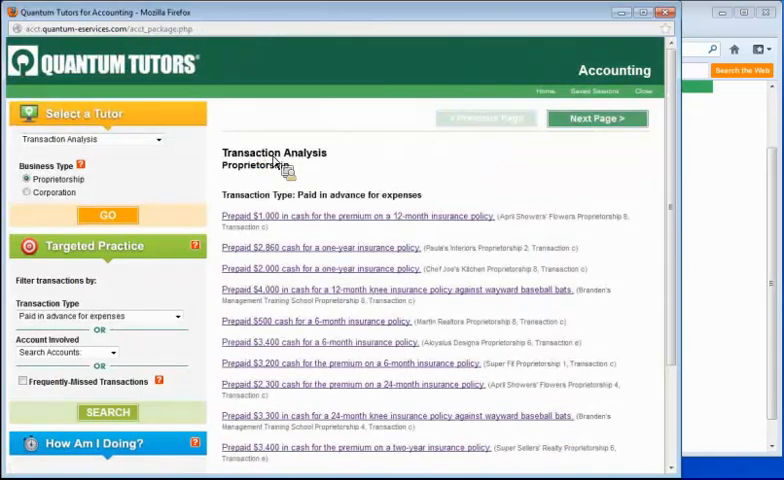
mouse_move(258, 192)
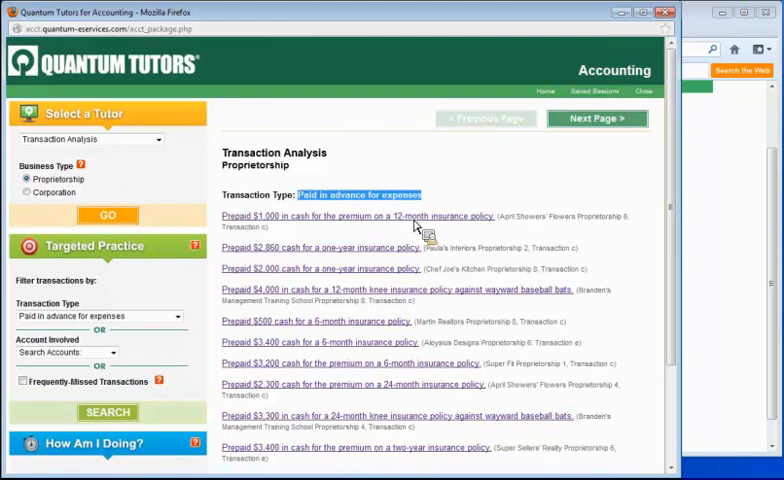
mouse_move(335, 290)
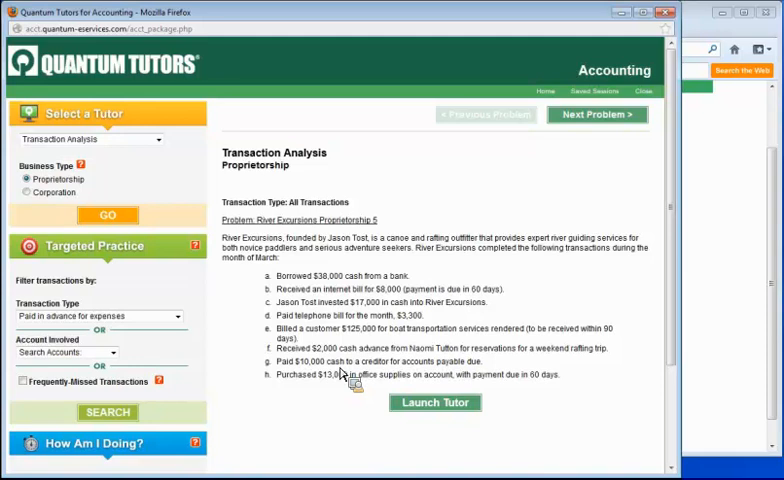
mouse_move(303, 360)
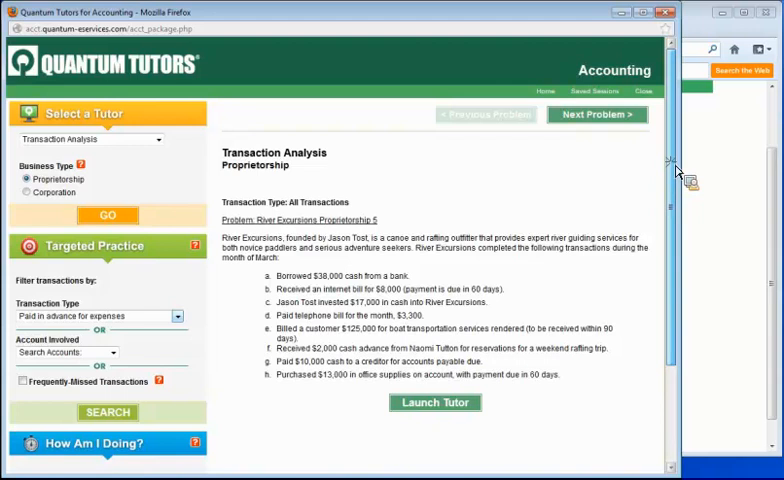
- Run How Am I Doing? to show the Transaction Analysis mastery report
scroll("down", 3)
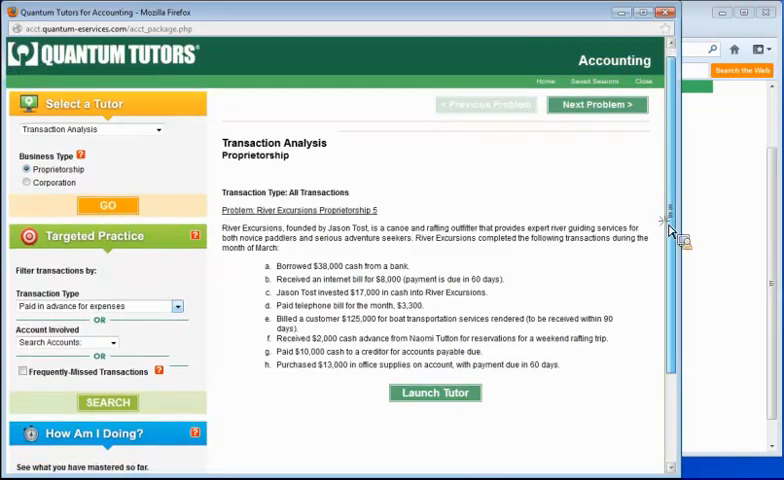
scroll("down", 3)
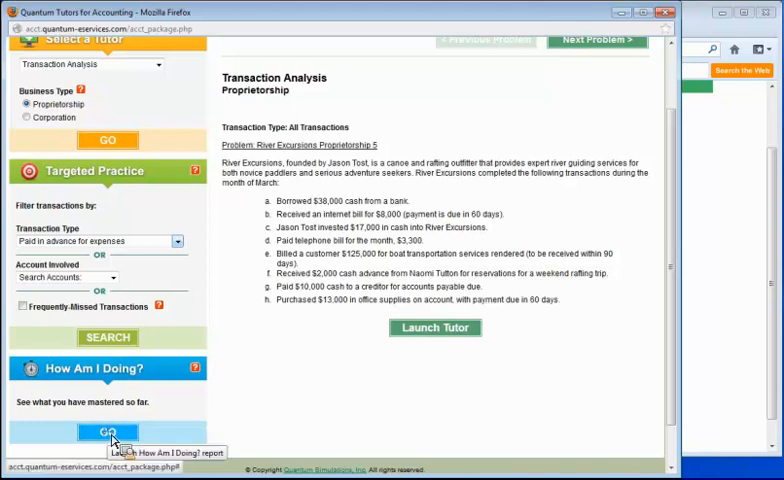
left_click(107, 429)
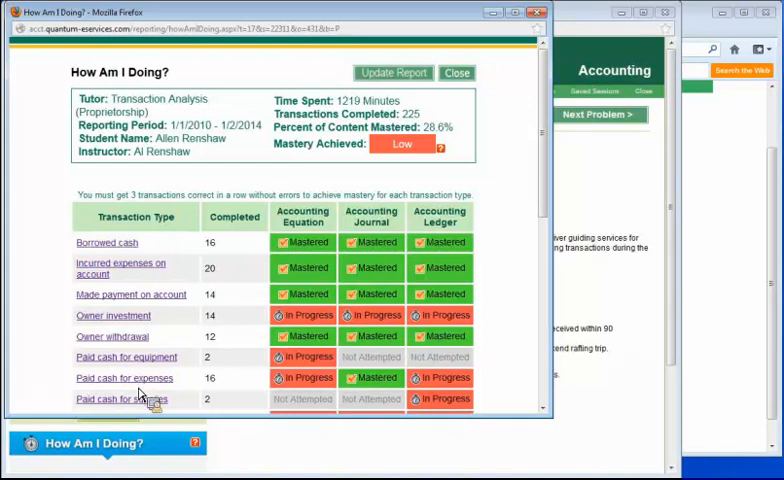
mouse_move(360, 237)
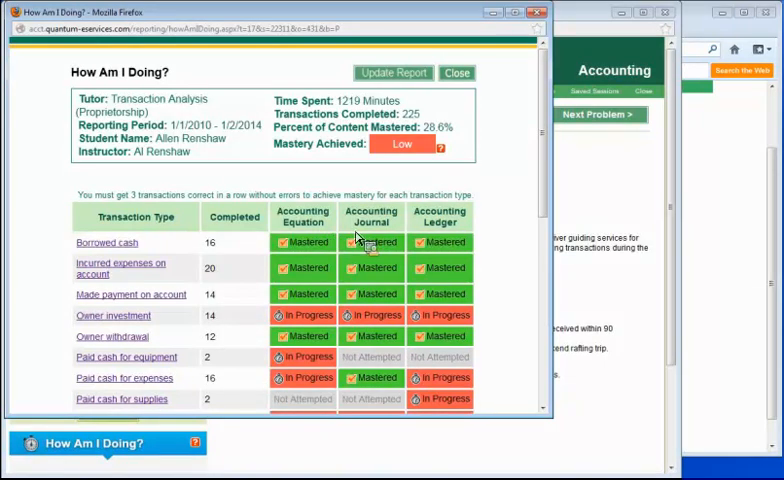
mouse_move(439, 242)
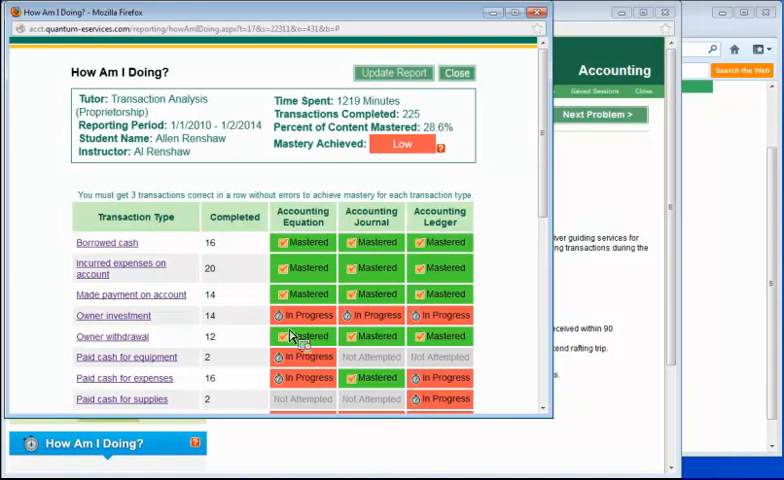
mouse_move(480, 353)
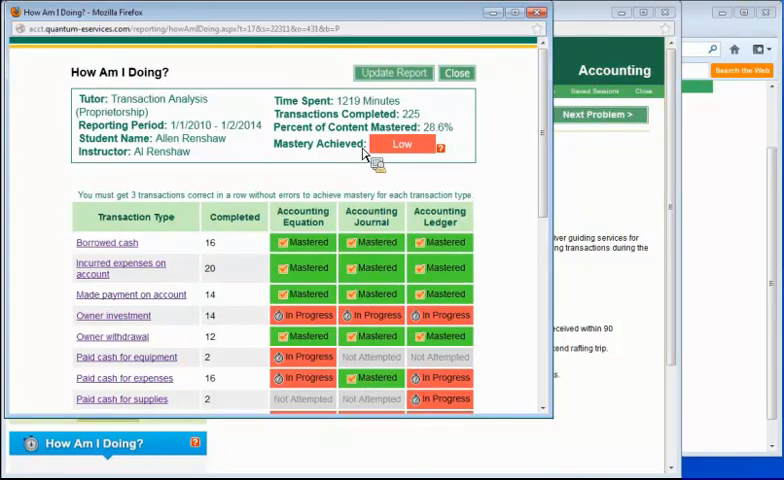
mouse_move(345, 152)
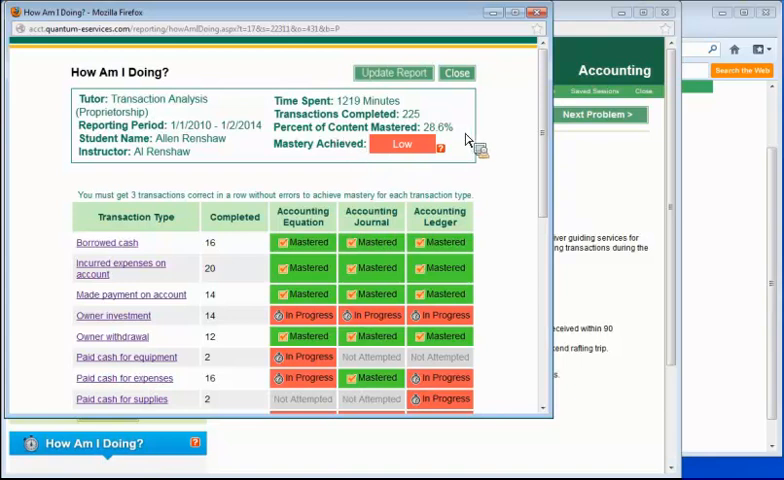
mouse_move(196, 232)
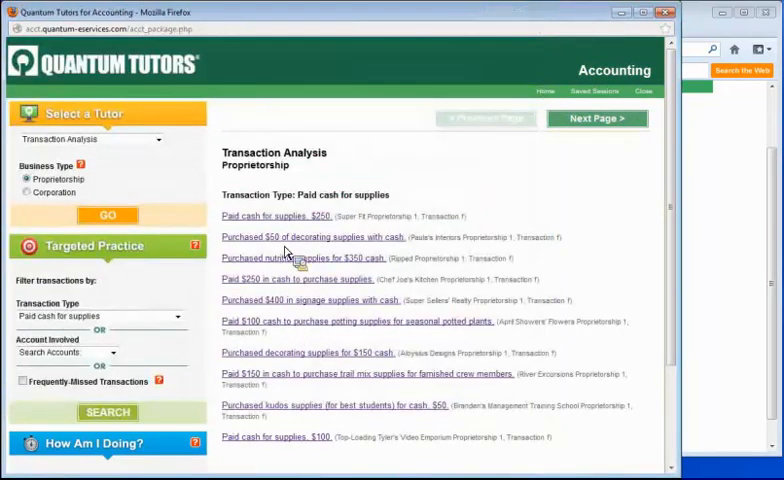
mouse_move(272, 218)
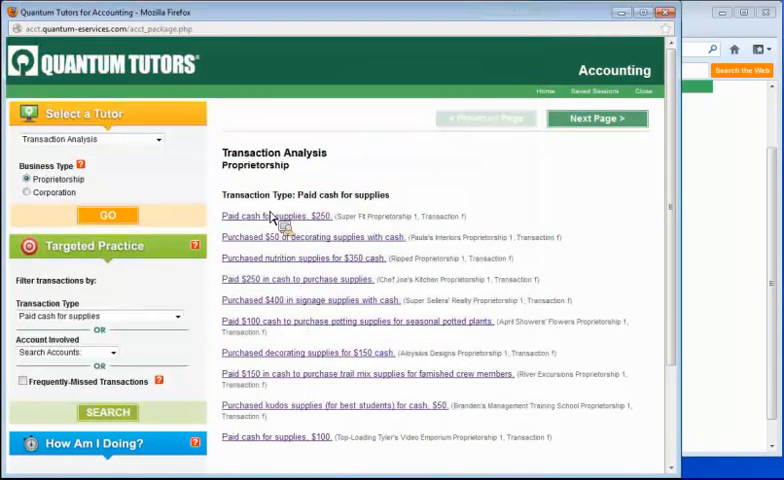